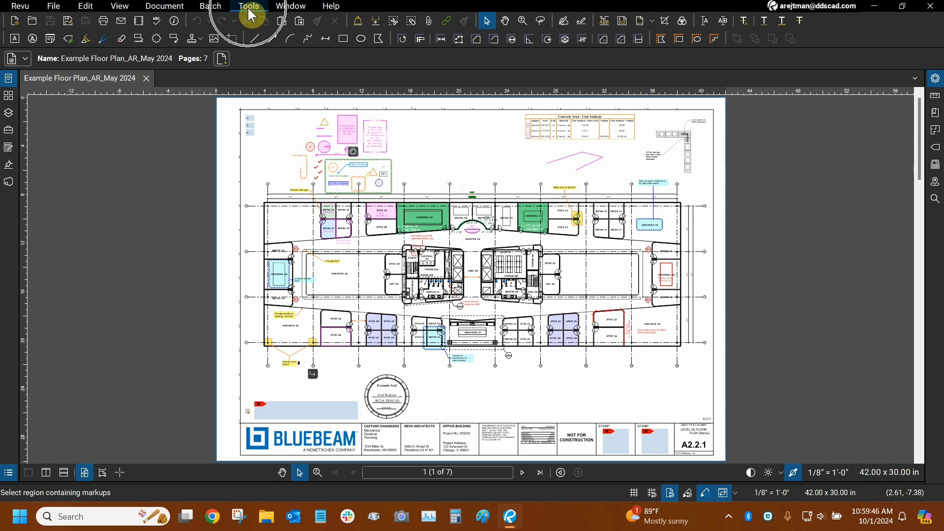
# Show the Tools list with the File Attachment option available.
pyautogui.click(248, 6)
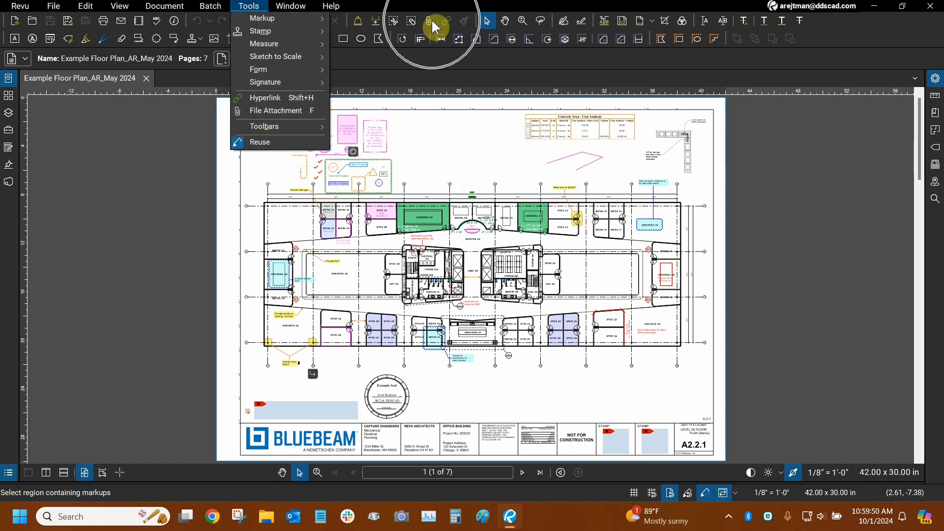
pyautogui.moveTo(276, 111)
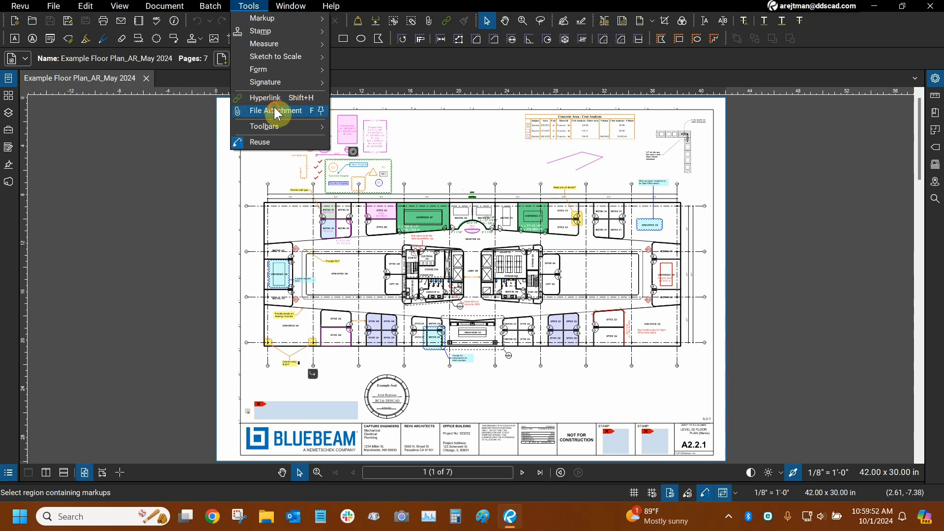
# Choose Bluebeam Revu Essentials Syllabus.pdf as the file to attach to the floor plan.
pyautogui.click(274, 111)
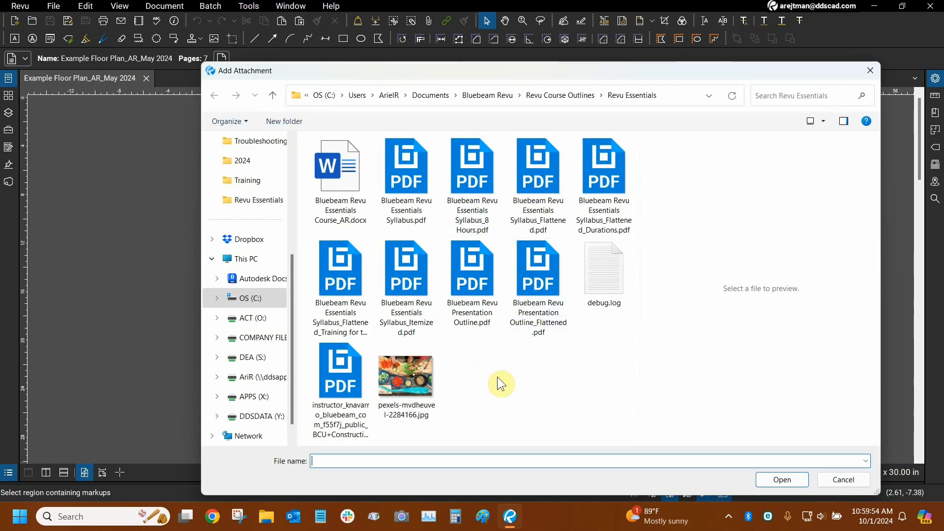
pyautogui.click(406, 165)
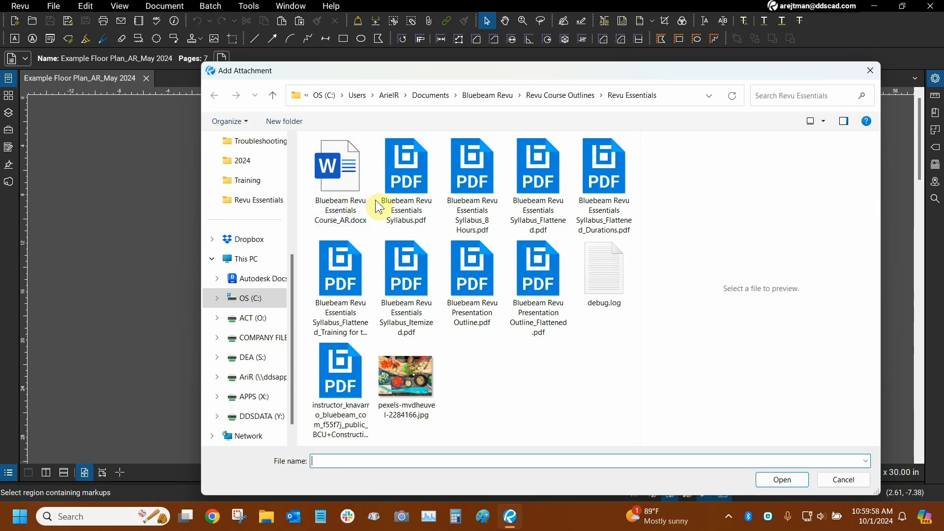
pyautogui.click(406, 165)
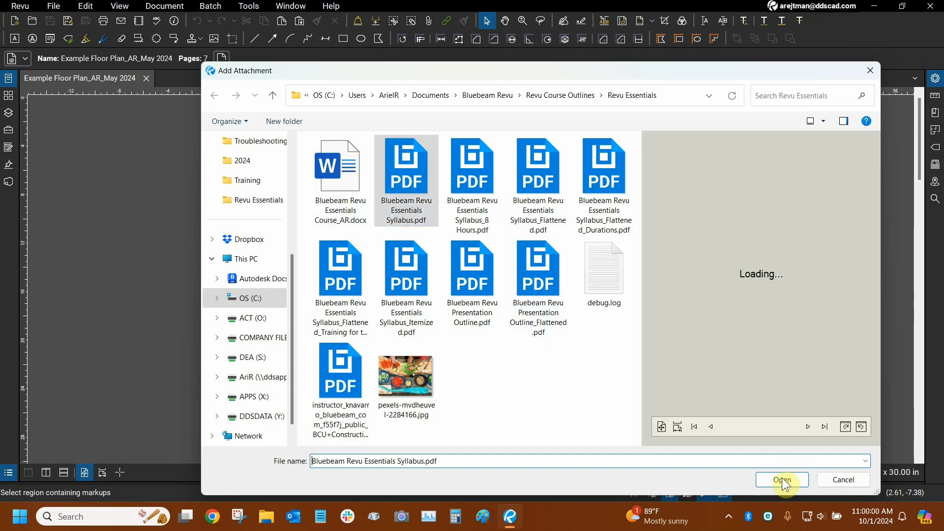
pyautogui.click(781, 479)
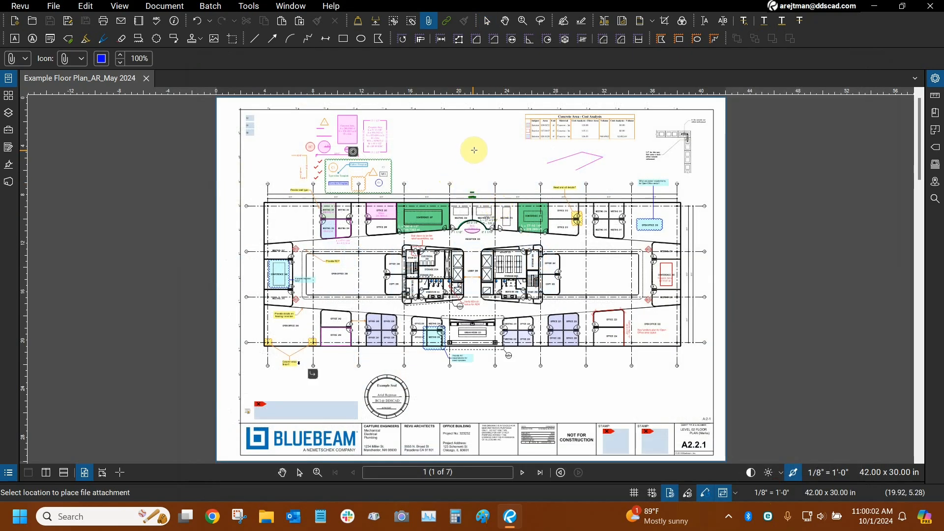
pyautogui.moveTo(481, 156)
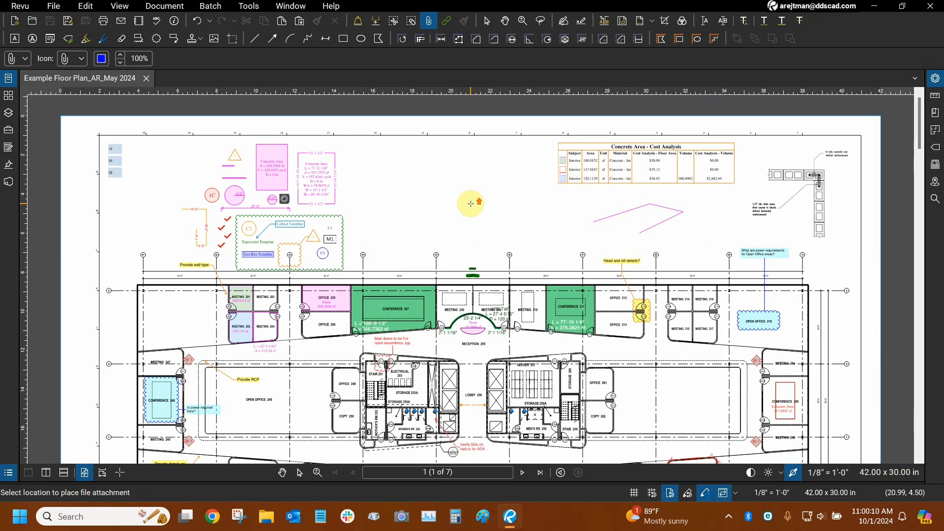
# Review the attachment tool's default properties (subject File Attachment, no layer).
pyautogui.click(24, 58)
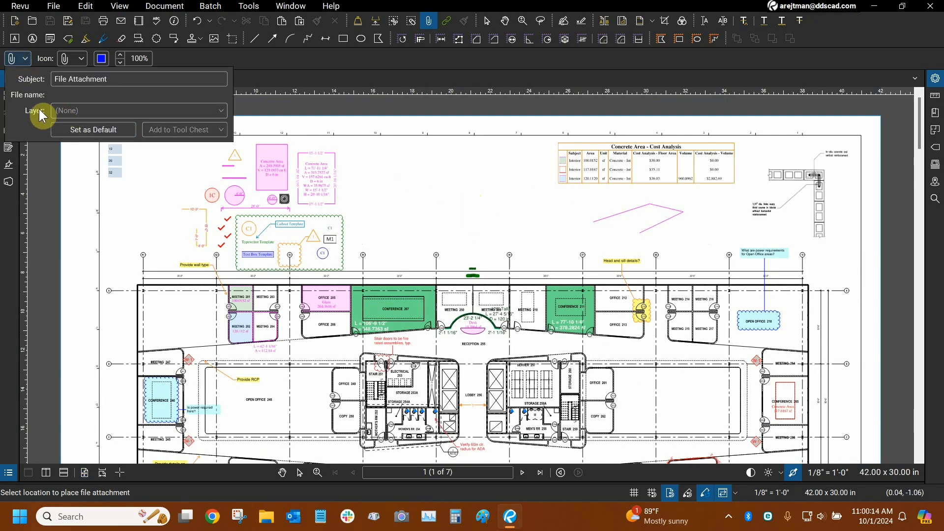
pyautogui.moveTo(69, 116)
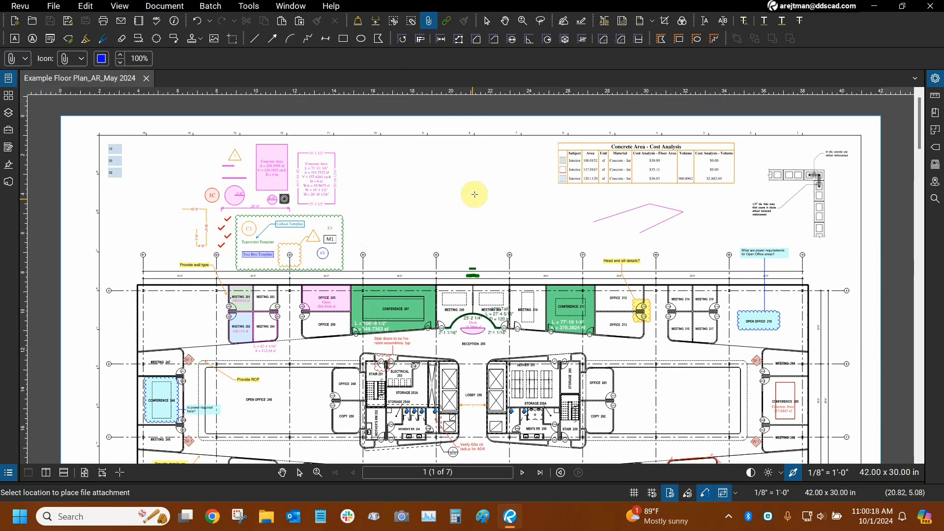
pyautogui.moveTo(473, 201)
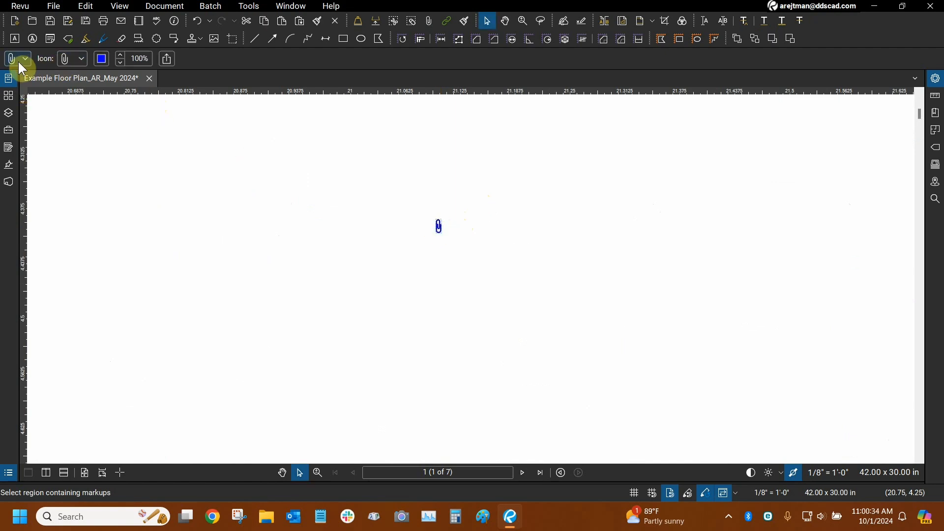
pyautogui.moveTo(23, 66)
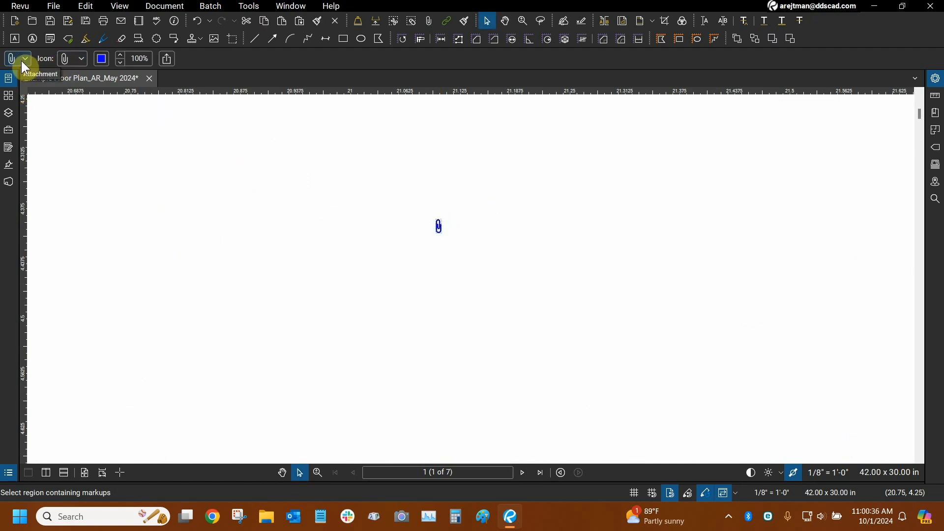
# Change the syllabus attachment's icon from a paperclip to a PDF file icon.
pyautogui.click(25, 58)
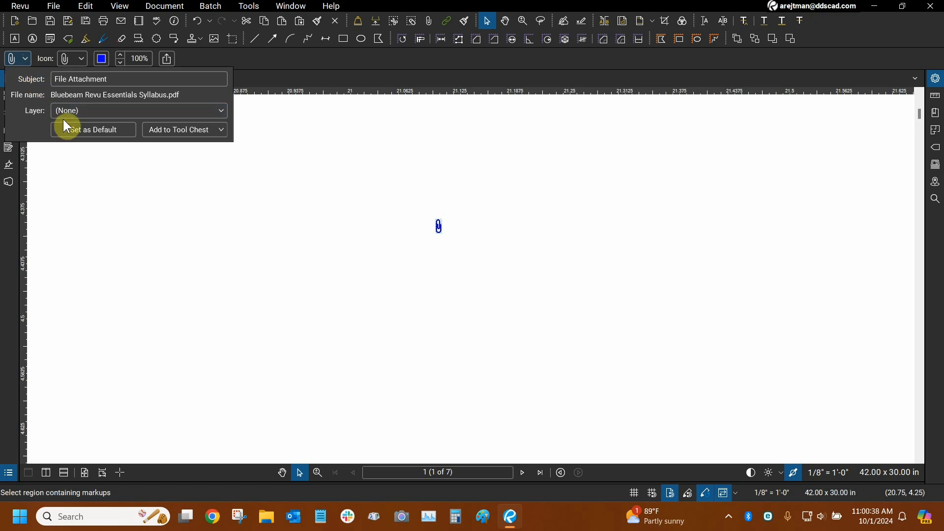
pyautogui.moveTo(120, 80)
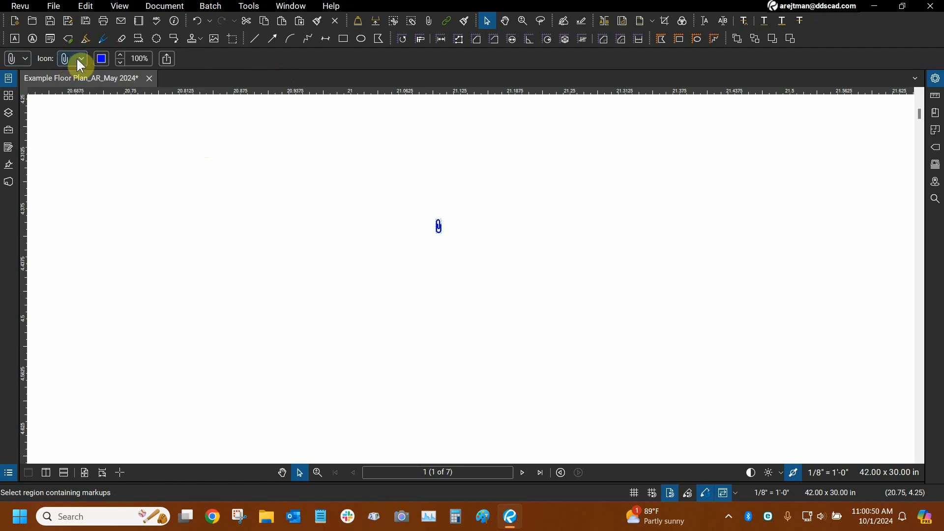
pyautogui.click(80, 59)
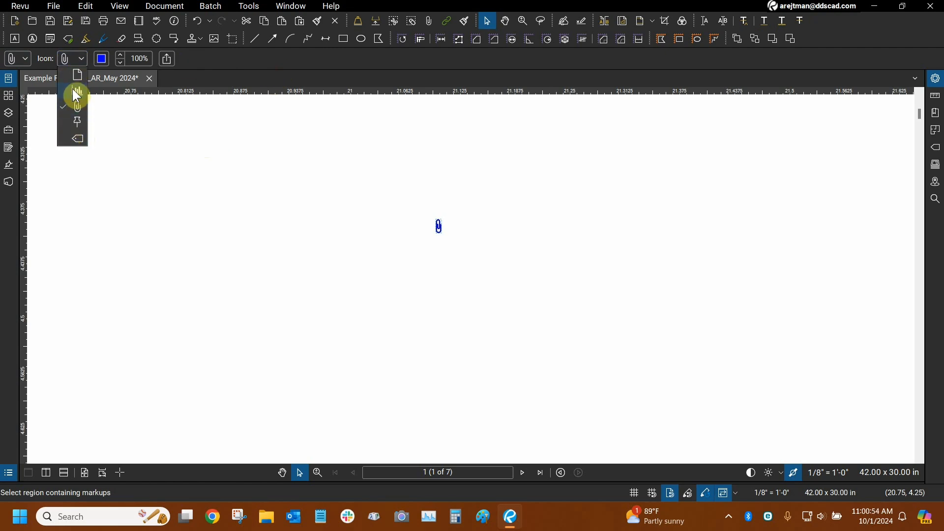
pyautogui.click(77, 94)
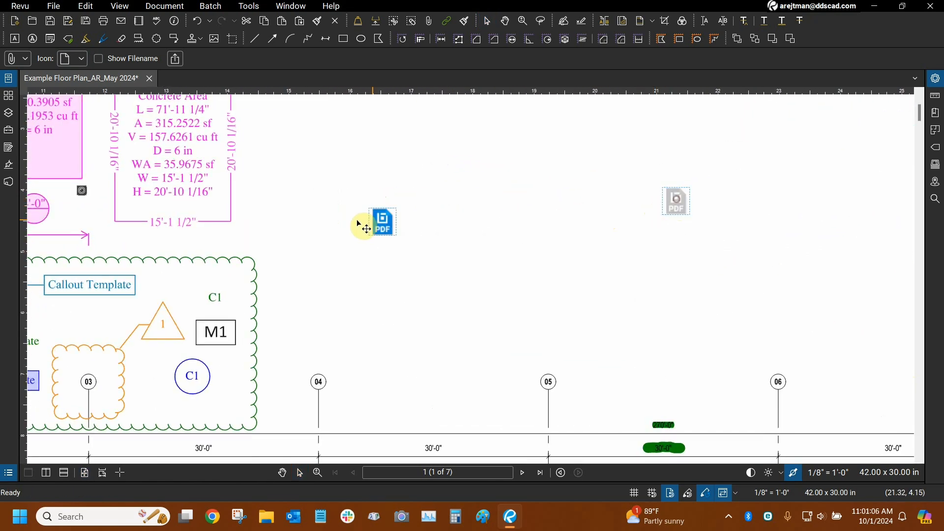
# Move the PDF attachment above grid bubble 04 and hide its filename label.
pyautogui.moveTo(382, 223); pyautogui.dragTo(317, 352)
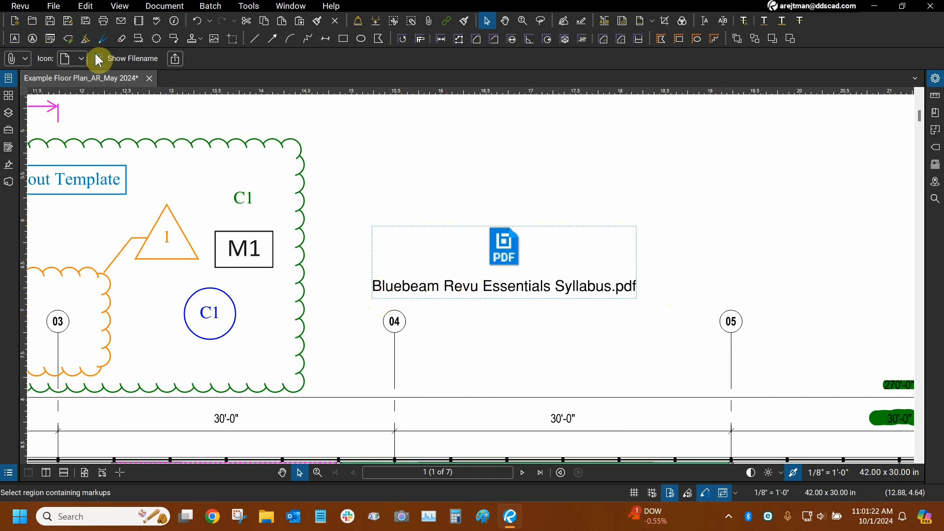
pyautogui.click(98, 58)
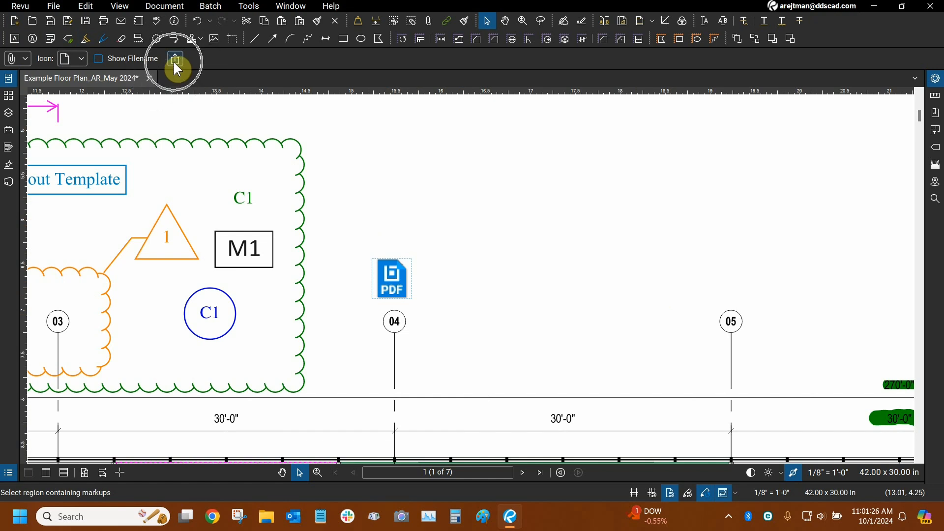
pyautogui.moveTo(444, 302)
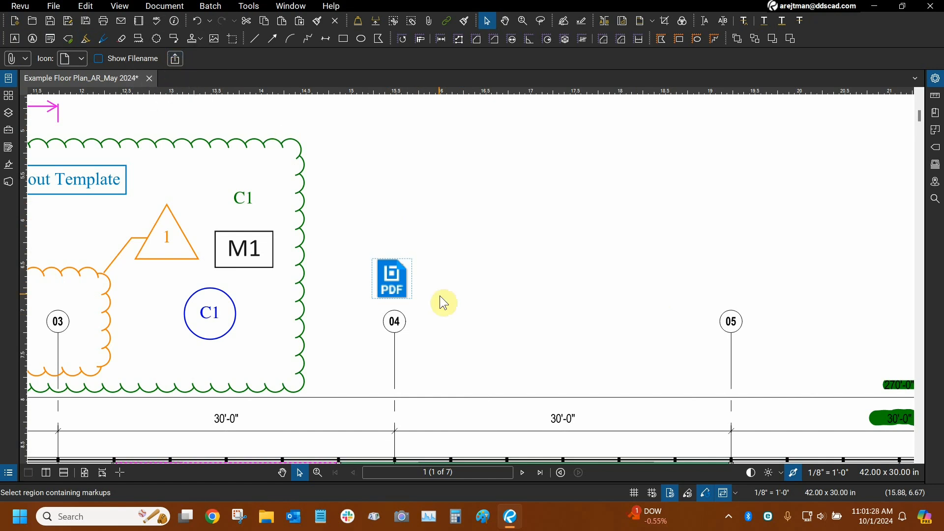
pyautogui.moveTo(403, 272)
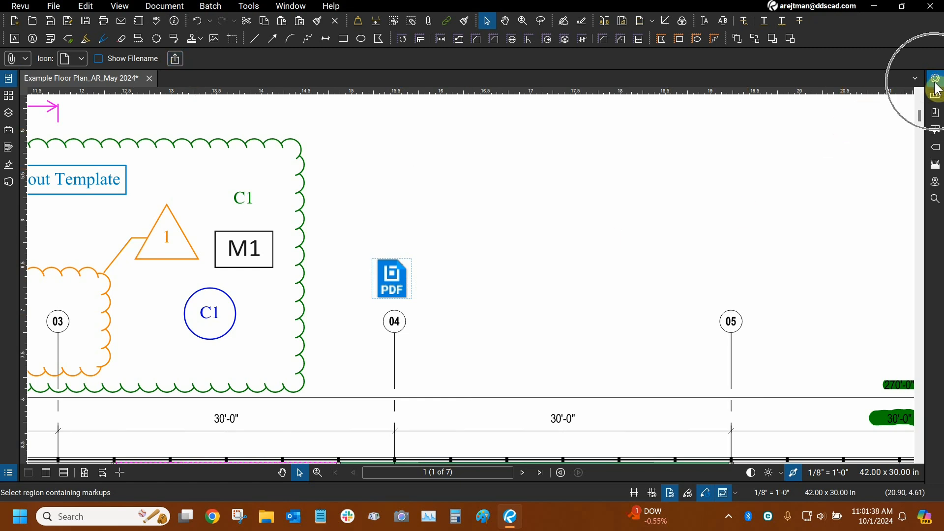
pyautogui.moveTo(18, 79)
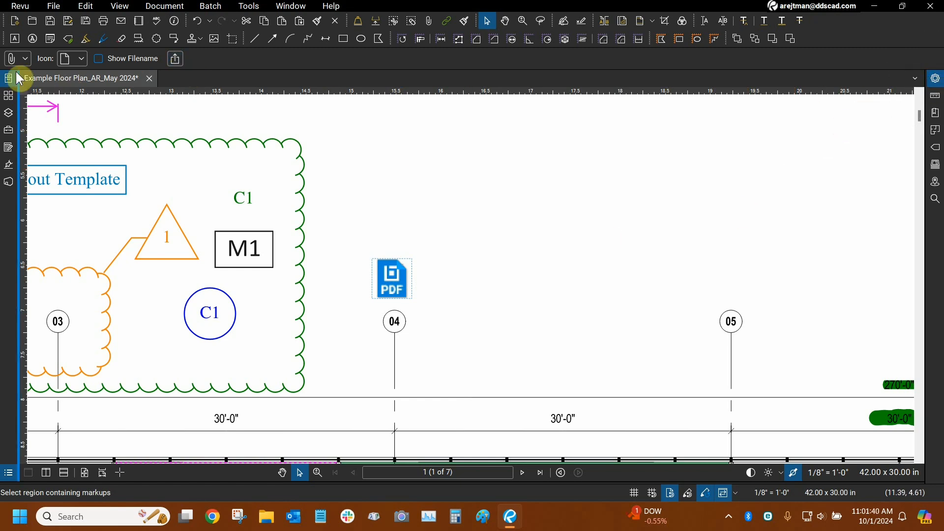
pyautogui.moveTo(453, 264)
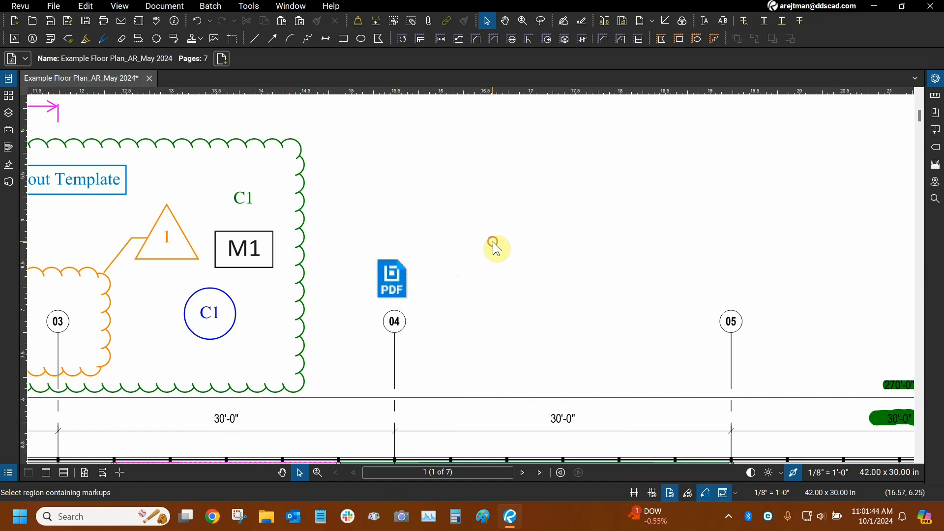
# Select the PDF attachment above grid bubble 04 to show its properties.
pyautogui.click(392, 279)
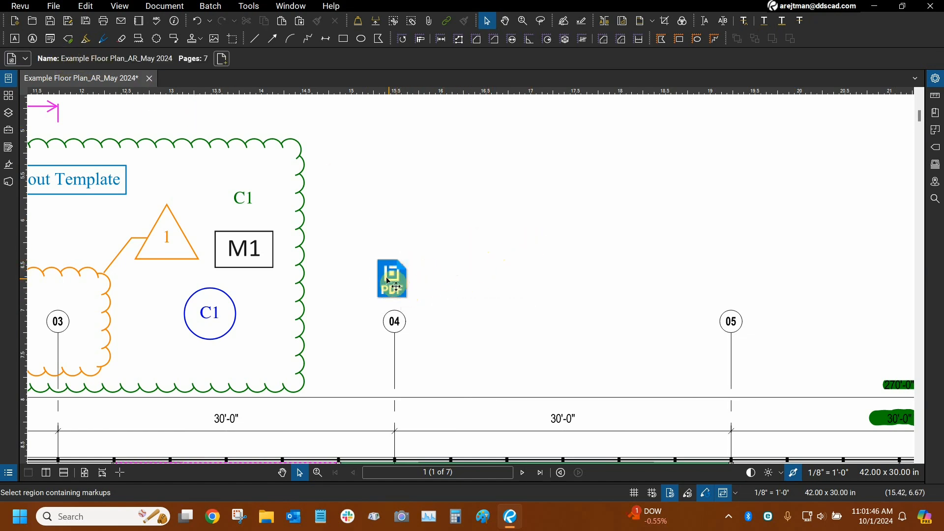
pyautogui.click(392, 278)
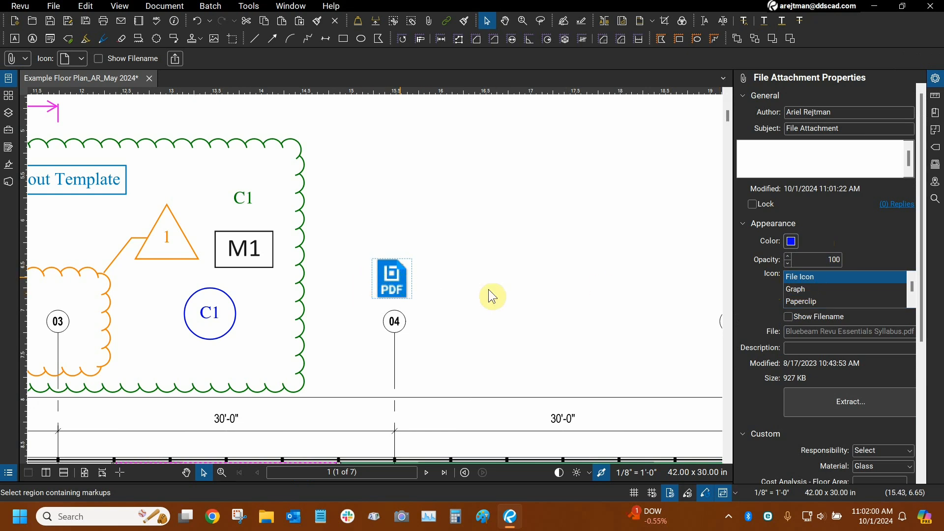
# Restyle the attachment as an orange tag icon at 90% opacity and nudge it upward.
pyautogui.click(795, 289)
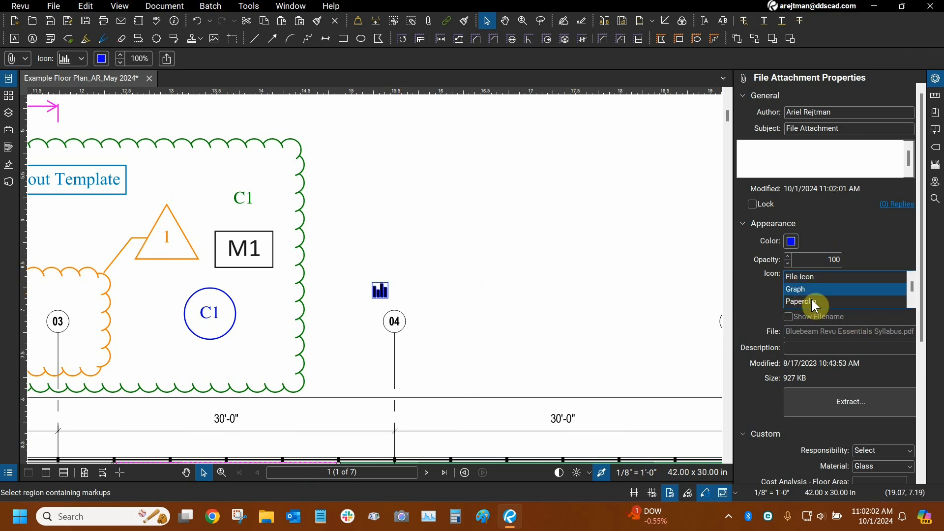
pyautogui.click(801, 302)
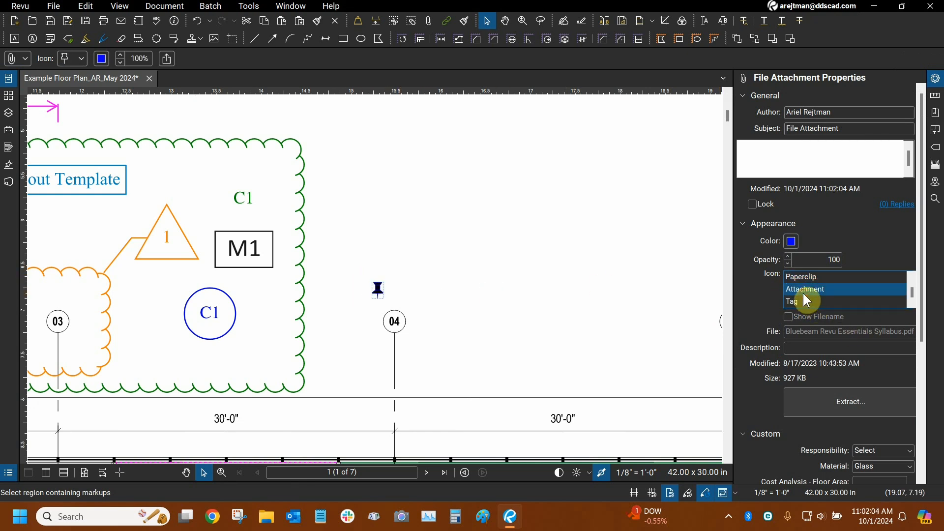
pyautogui.click(791, 301)
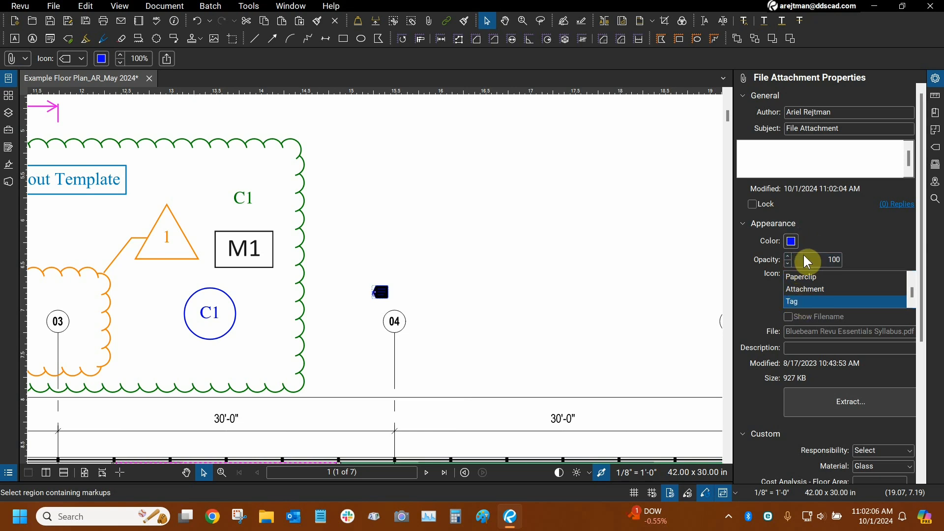
pyautogui.click(790, 242)
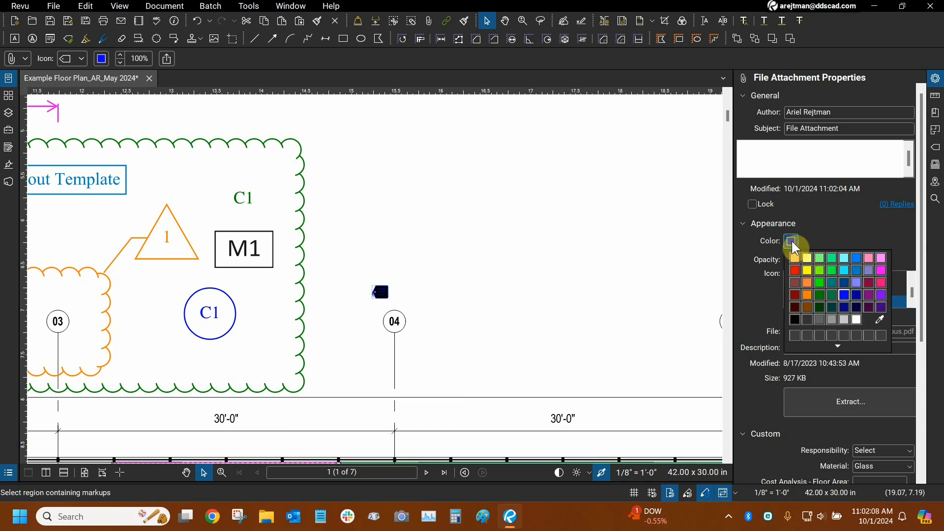
pyautogui.click(806, 271)
pyautogui.write('20')
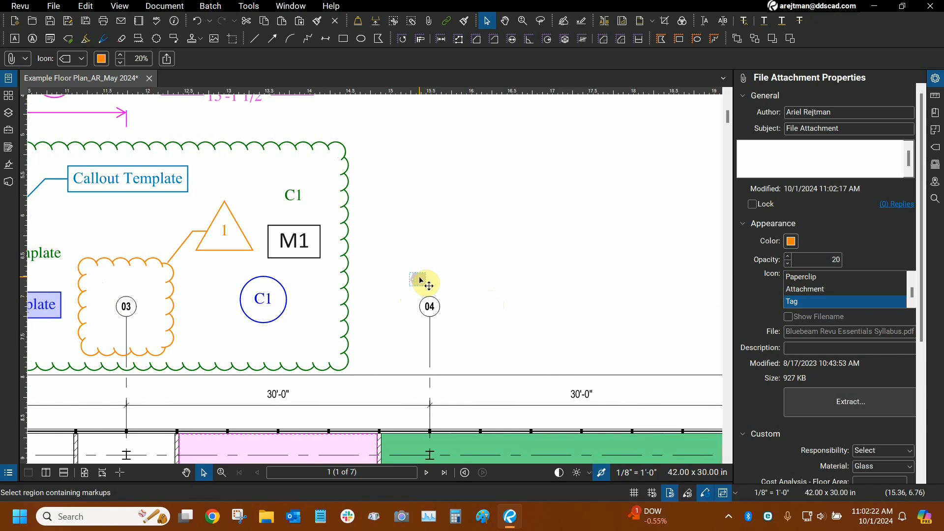
pyautogui.click(786, 255)
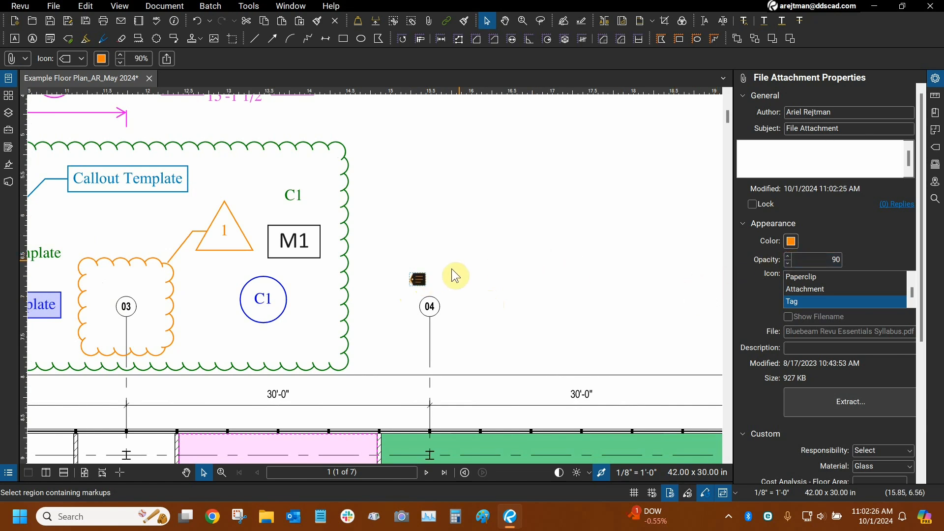
pyautogui.moveTo(417, 278); pyautogui.dragTo(430, 264)
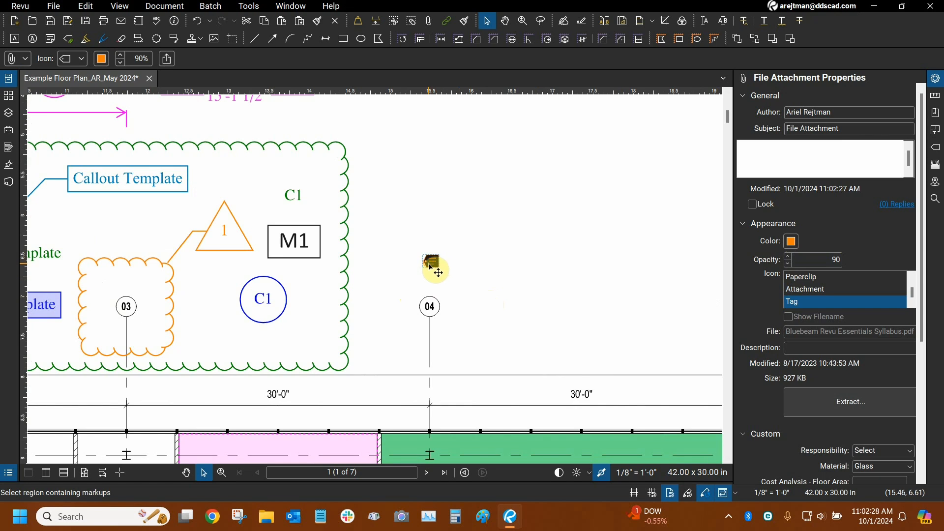
# Set the orange 90% opacity tag style as the default for new file attachments.
pyautogui.rightClick(429, 268)
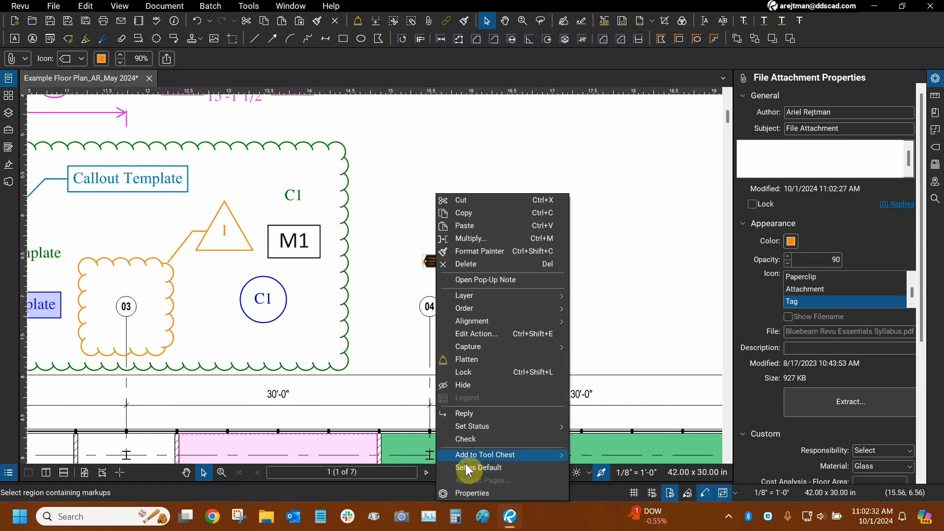
pyautogui.moveTo(478, 468)
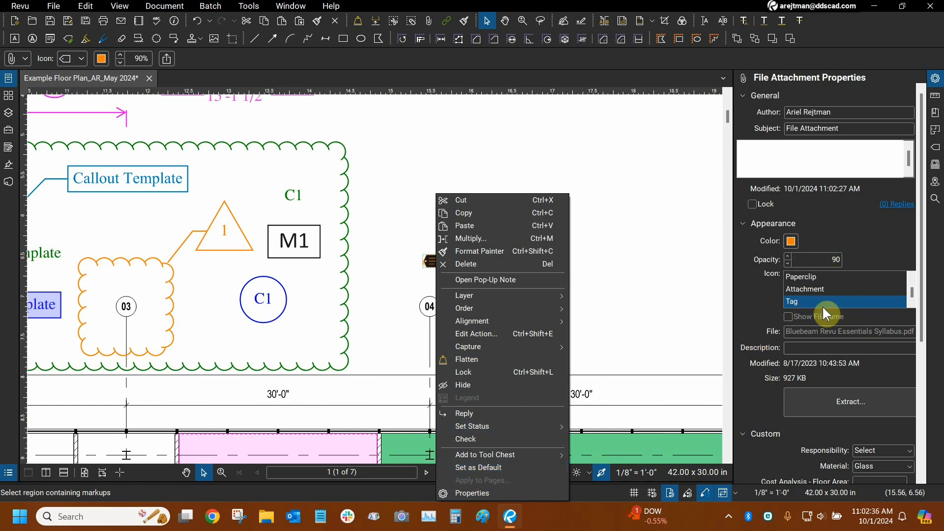
pyautogui.moveTo(789, 326)
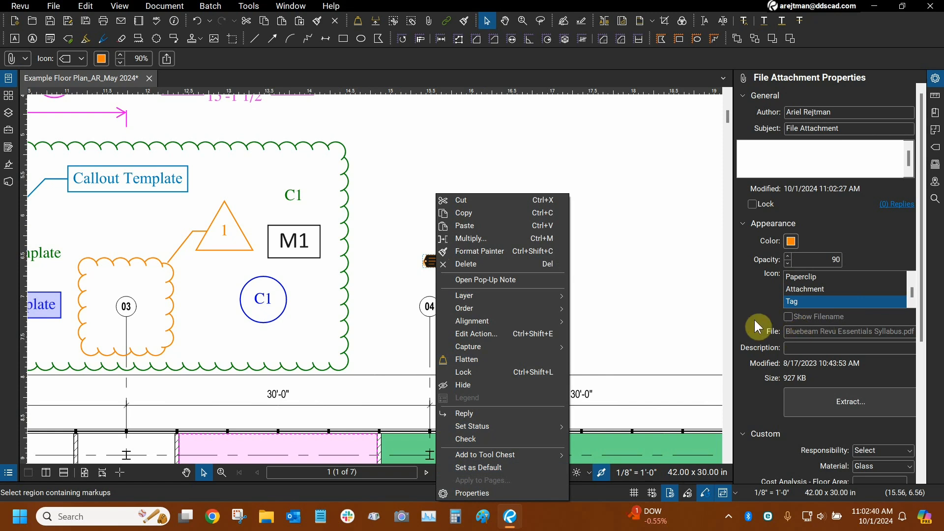
pyautogui.moveTo(777, 267)
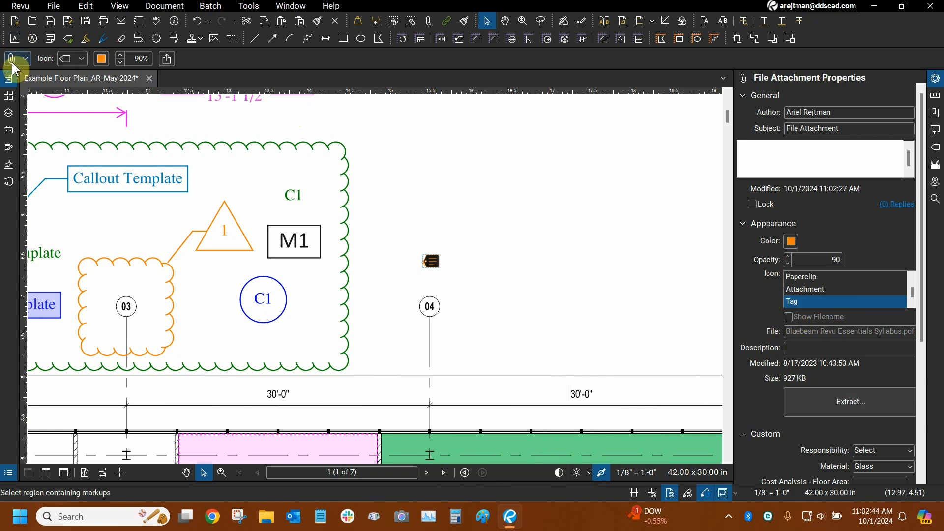
pyautogui.click(10, 58)
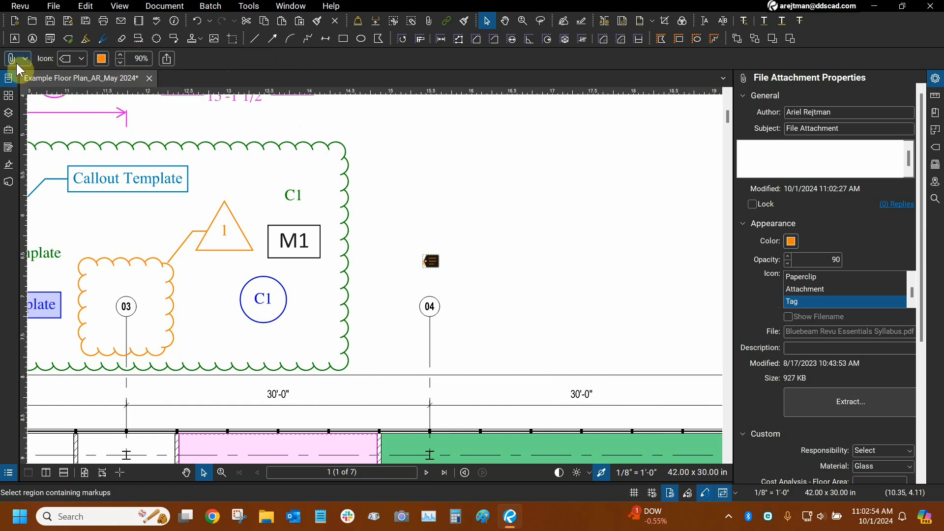
pyautogui.click(27, 58)
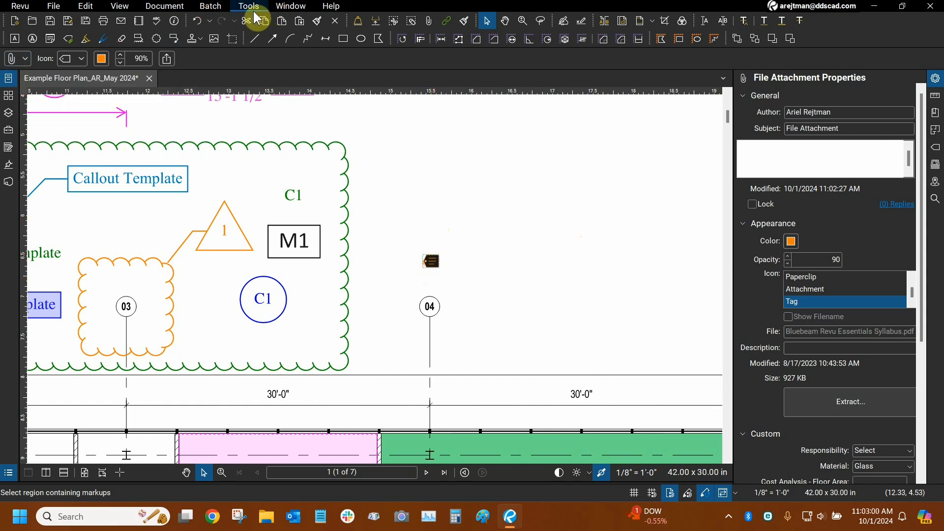
# Attach pexels-mvdheuvel-2284166.jpg as a second orange tag up and right of the first.
pyautogui.click(248, 6)
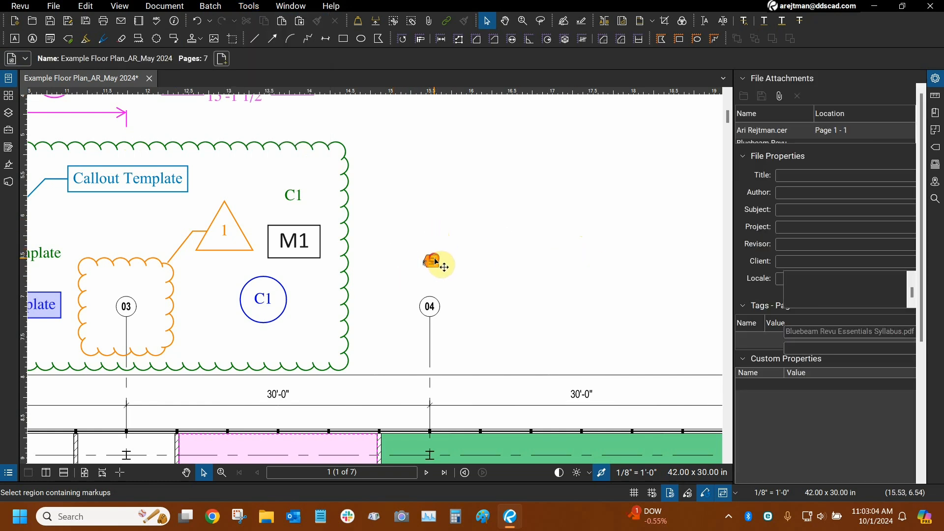
pyautogui.click(433, 260)
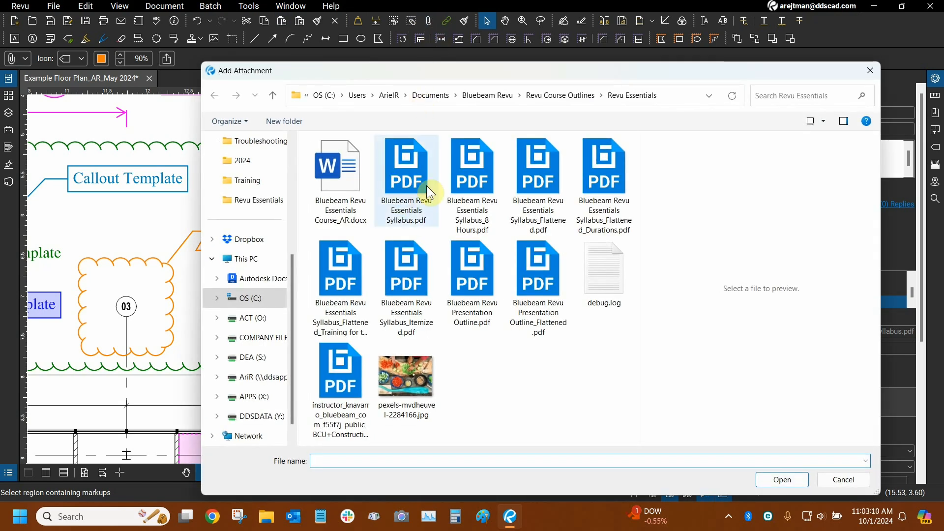
pyautogui.click(405, 372)
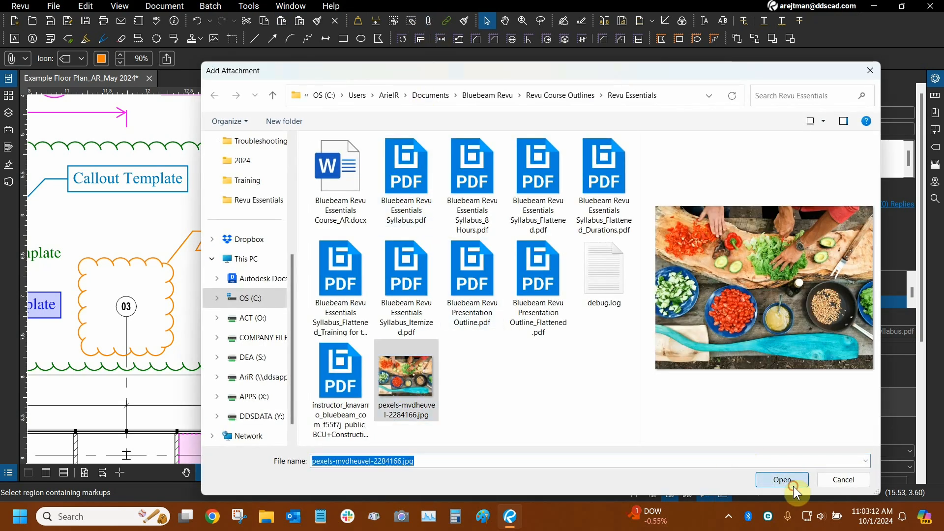
pyautogui.click(780, 480)
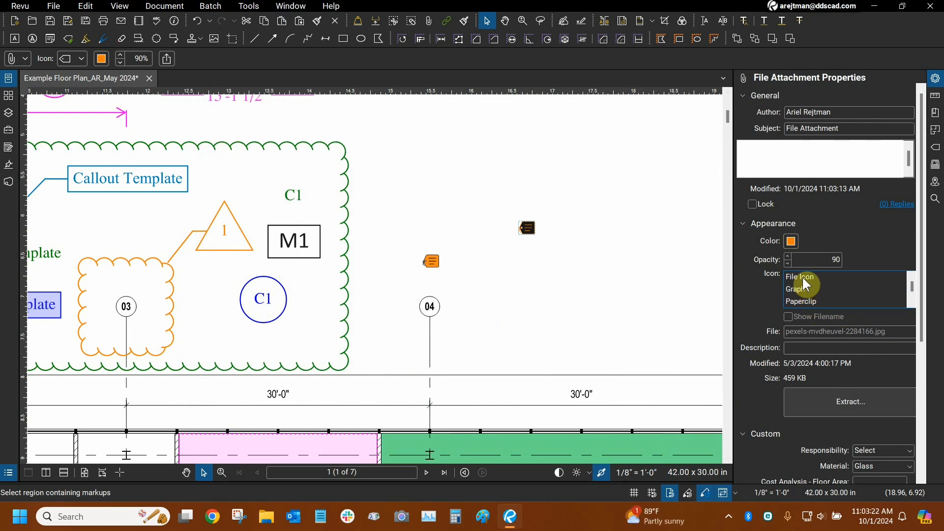
# Attach Bluebeam Revu Essentials Course_AR.docx and move its Word icon above grid bubble 04.
pyautogui.rightClick(525, 227)
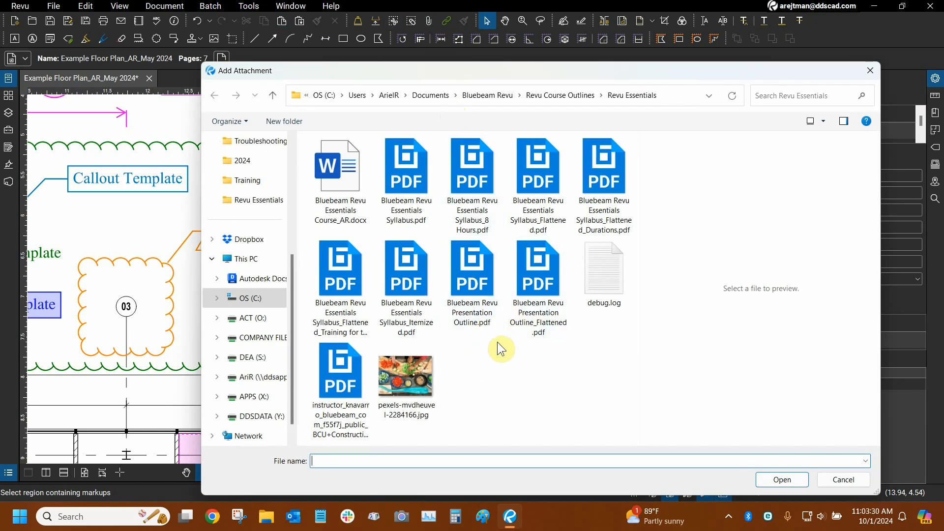
pyautogui.click(339, 165)
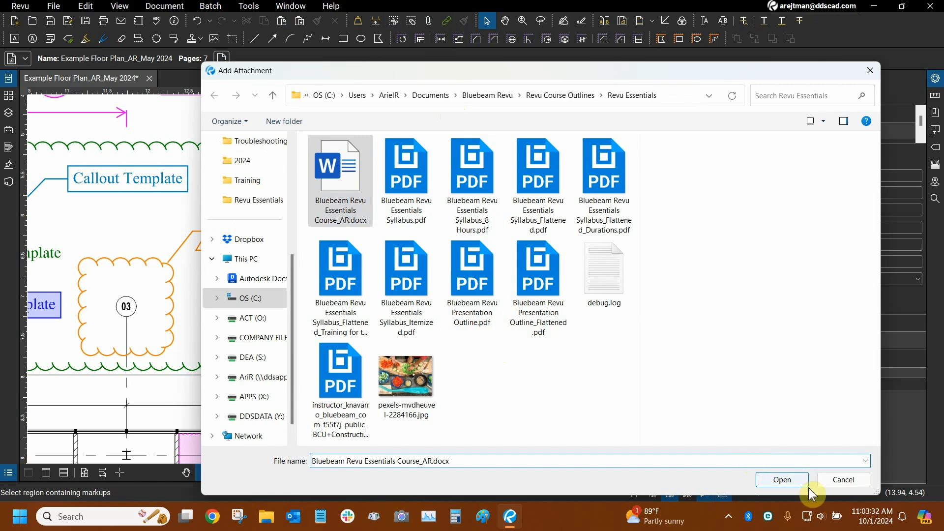
pyautogui.click(780, 479)
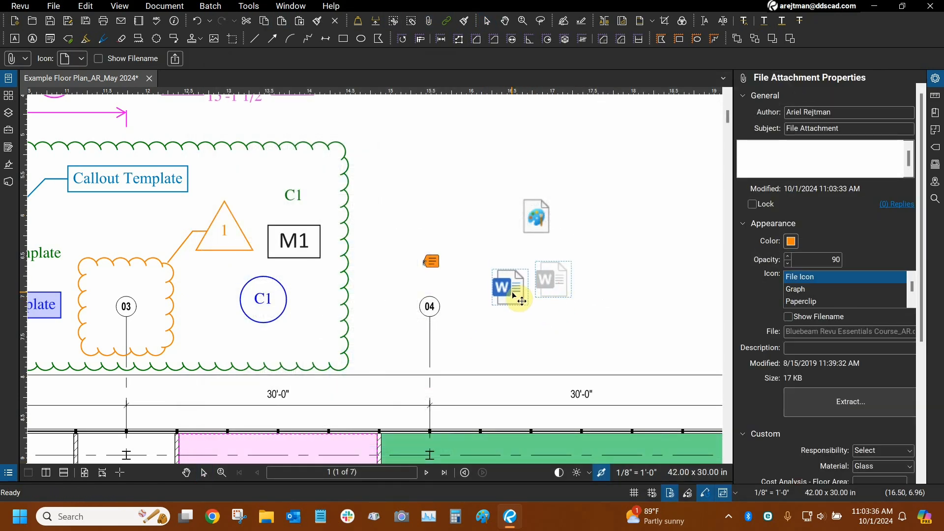
pyautogui.moveTo(508, 286); pyautogui.dragTo(439, 215)
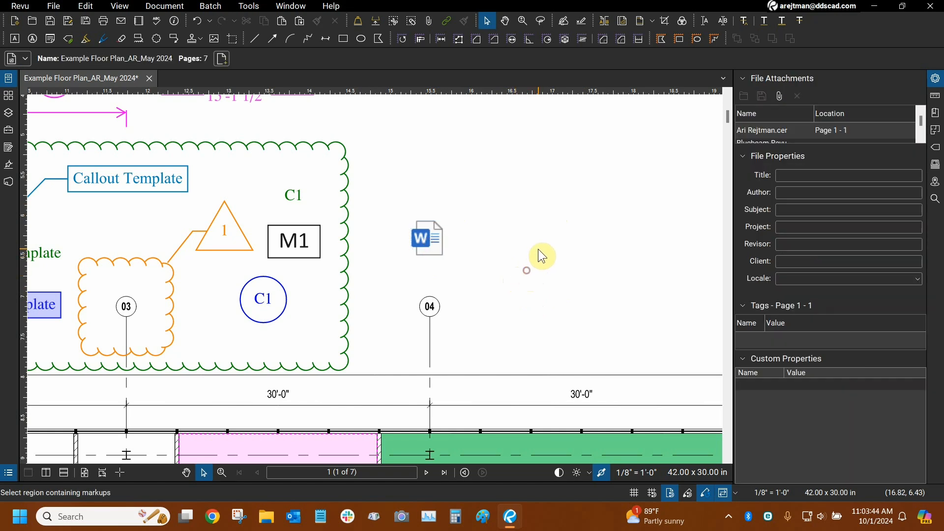
pyautogui.moveTo(428, 193)
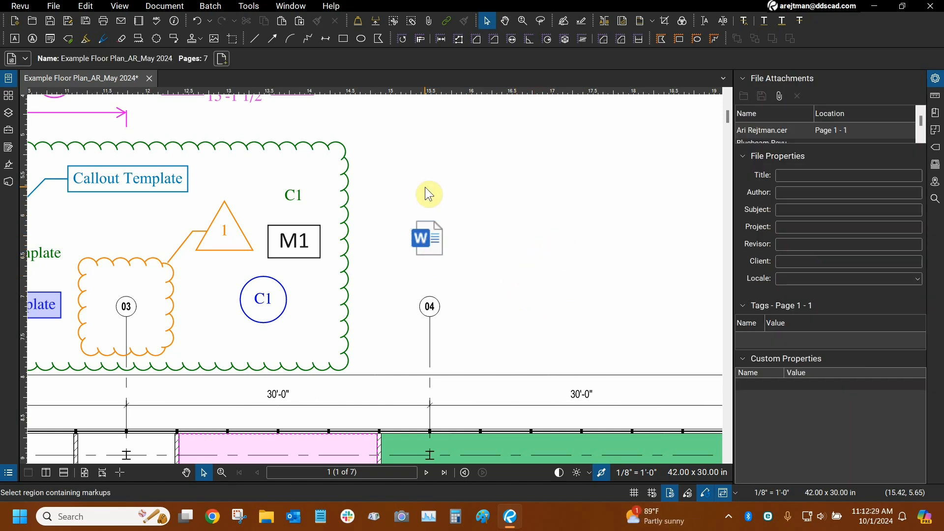